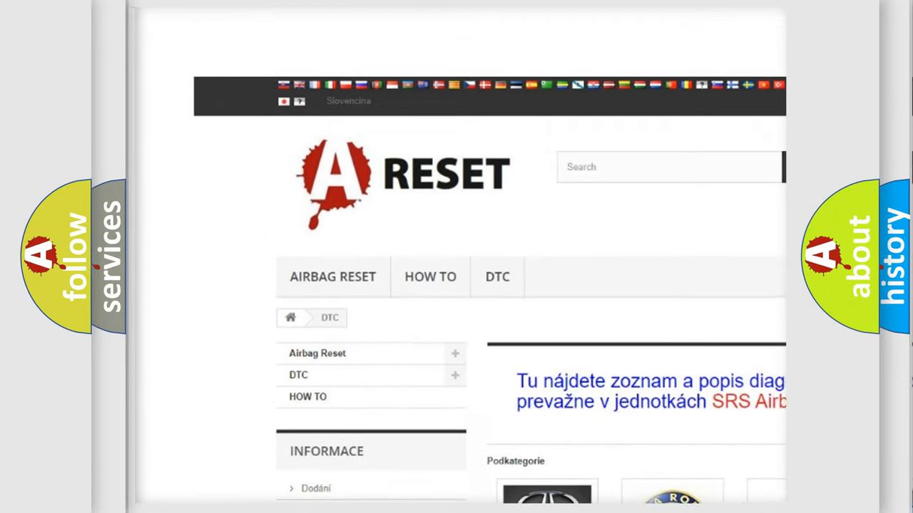
scroll(down, 3)
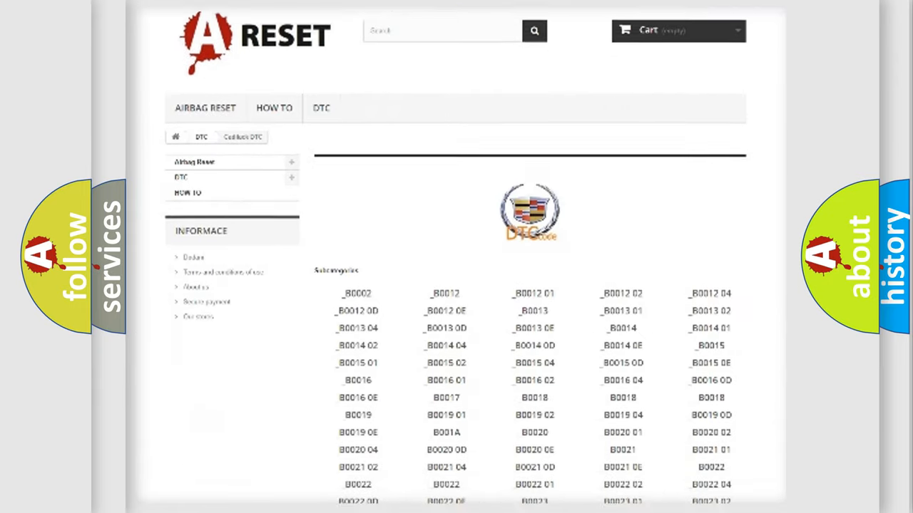
scroll(down, 3)
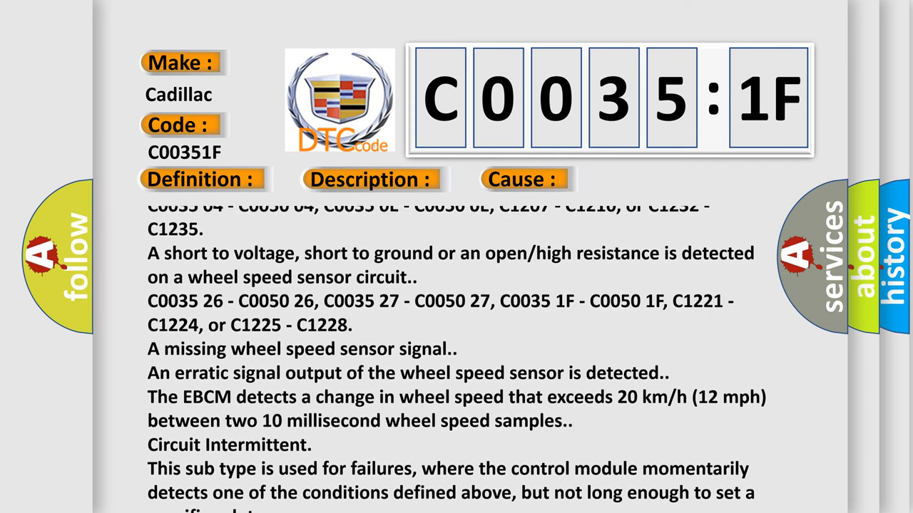
scroll(down, 3)
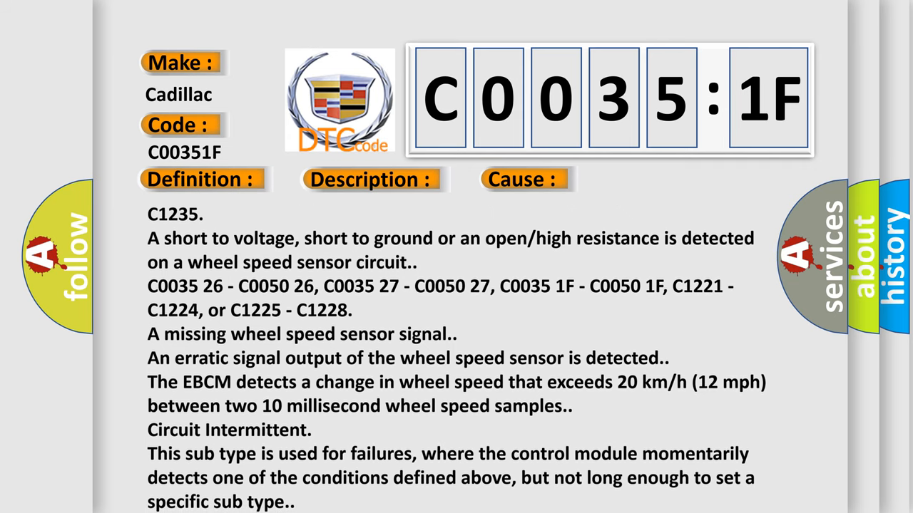
scroll(down, 3)
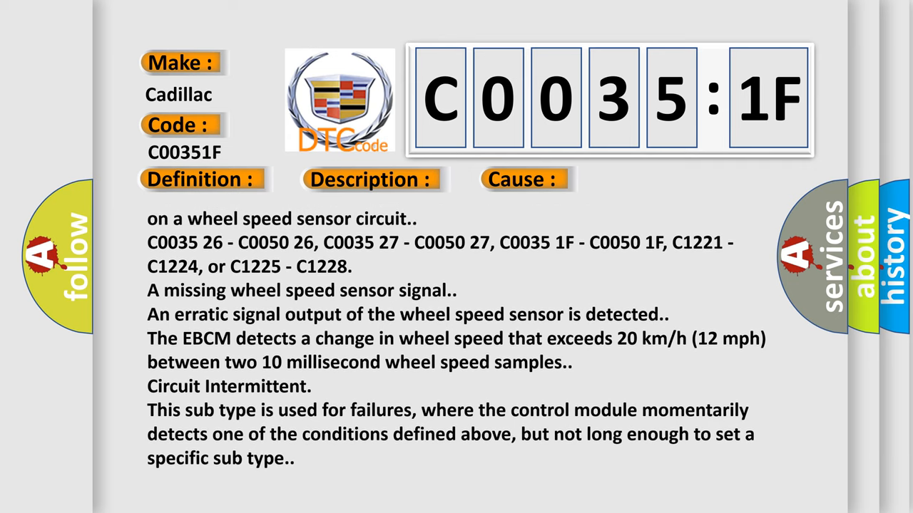
scroll(down, 3)
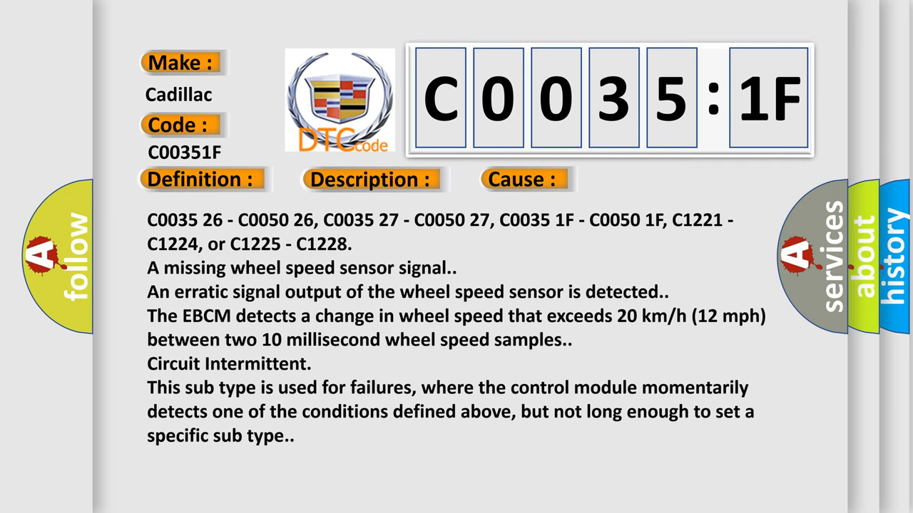
scroll(down, 3)
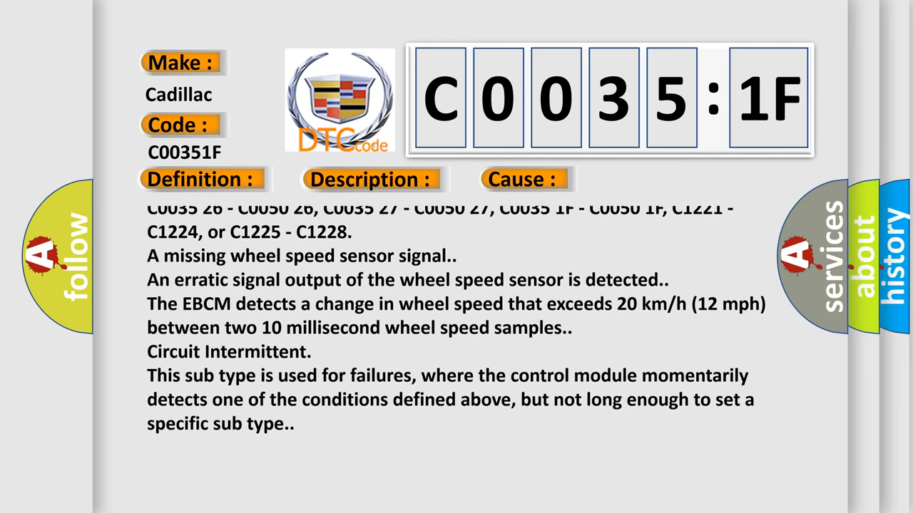
scroll(down, 3)
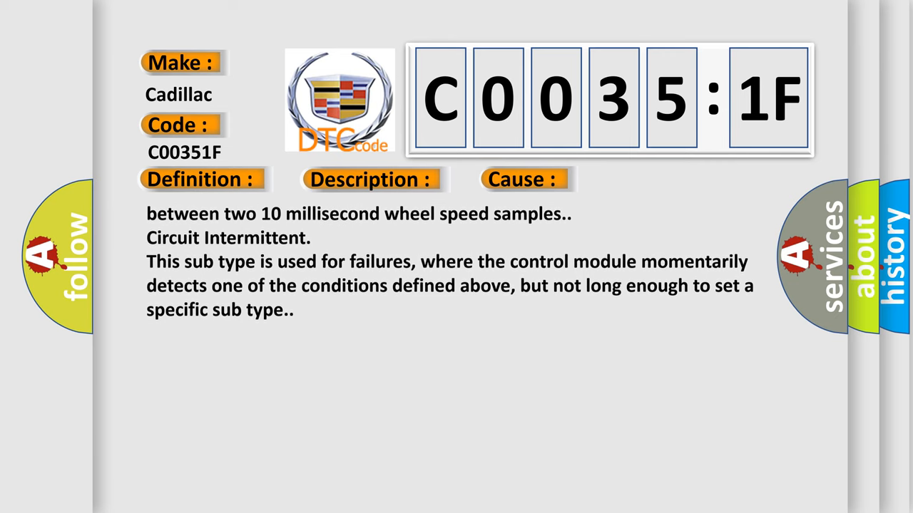
scroll(down, 3)
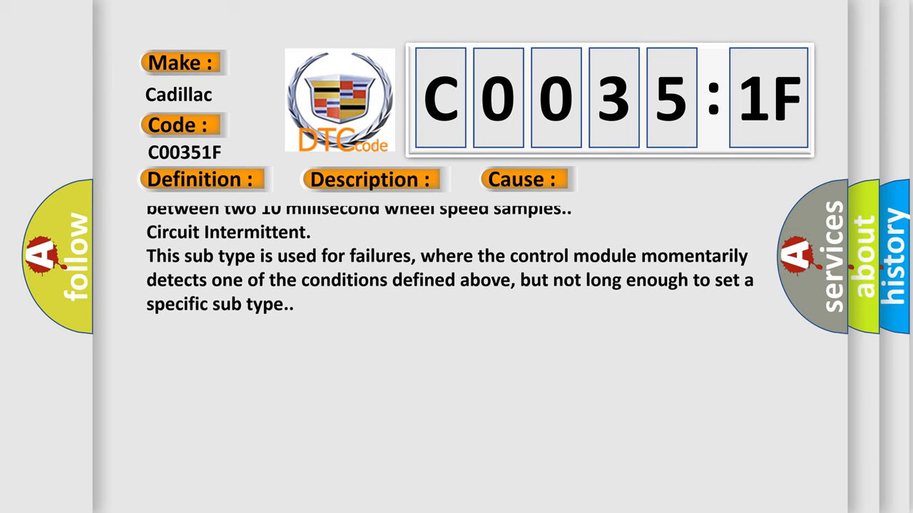